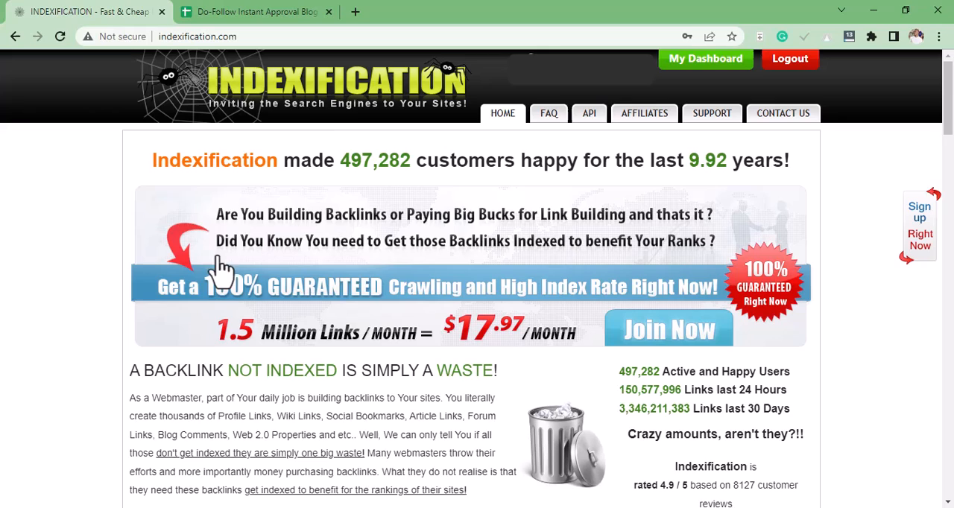
mouse_move(325, 134)
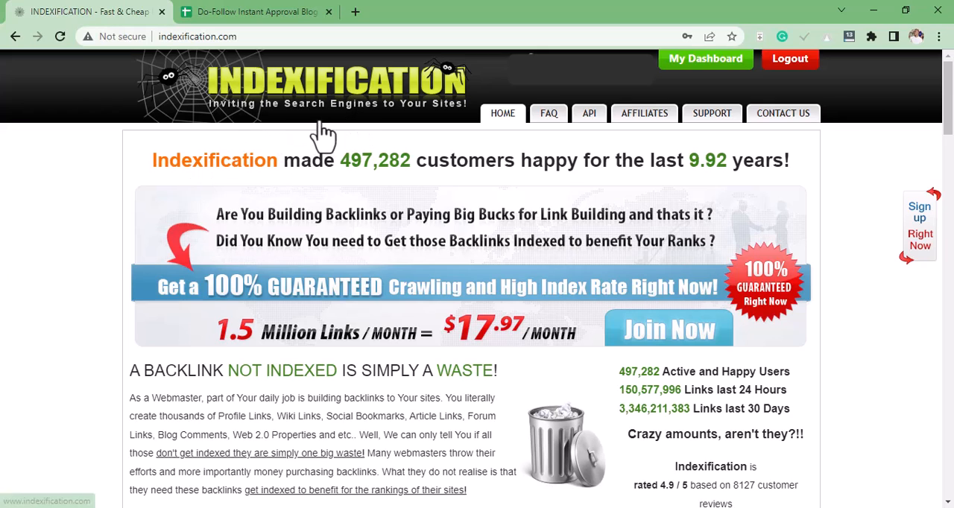
mouse_move(93, 245)
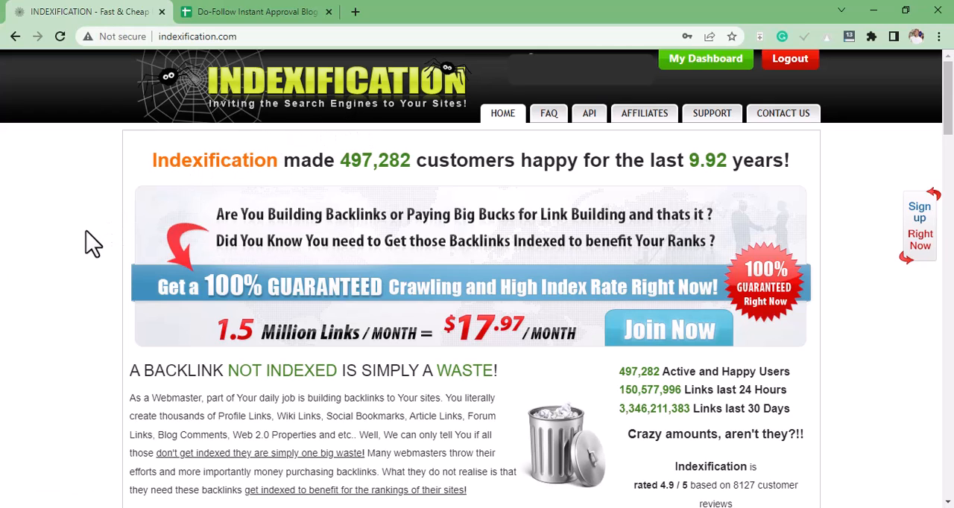
mouse_move(140, 246)
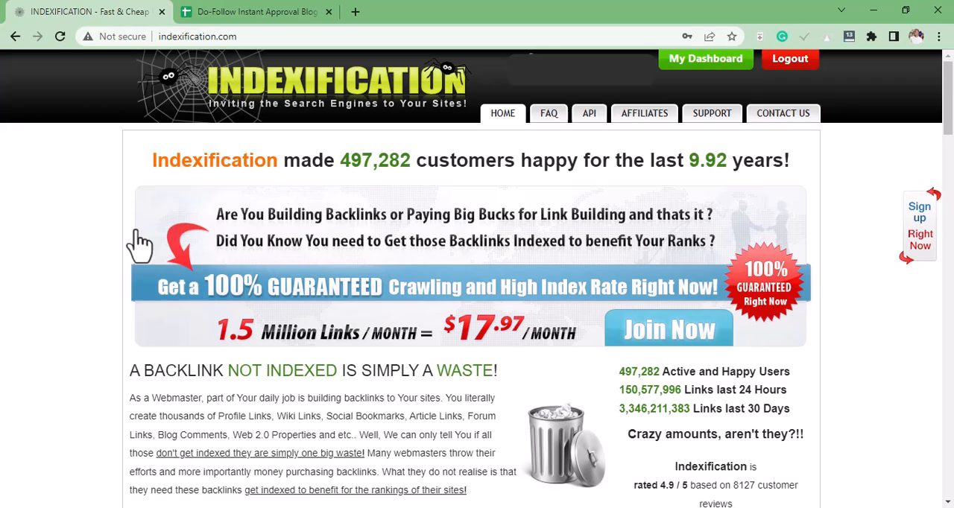
mouse_move(198, 347)
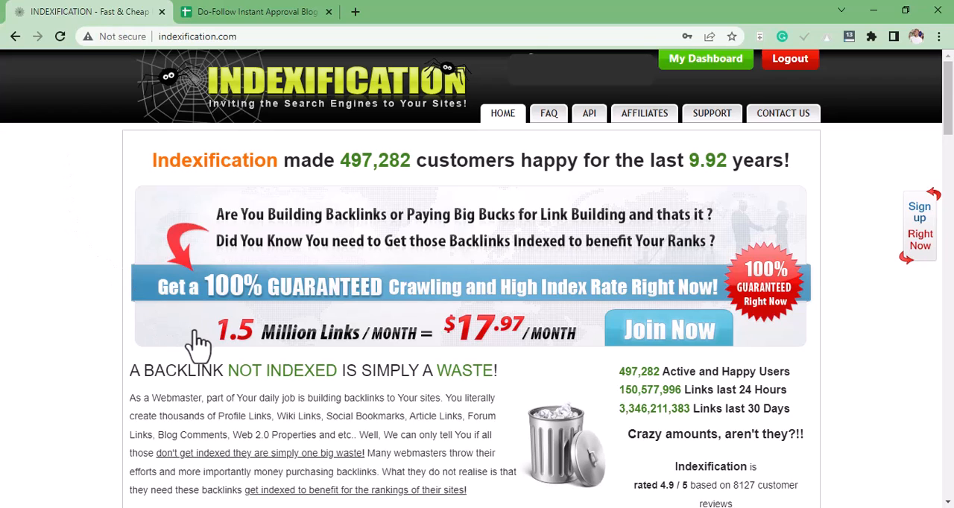
mouse_move(212, 365)
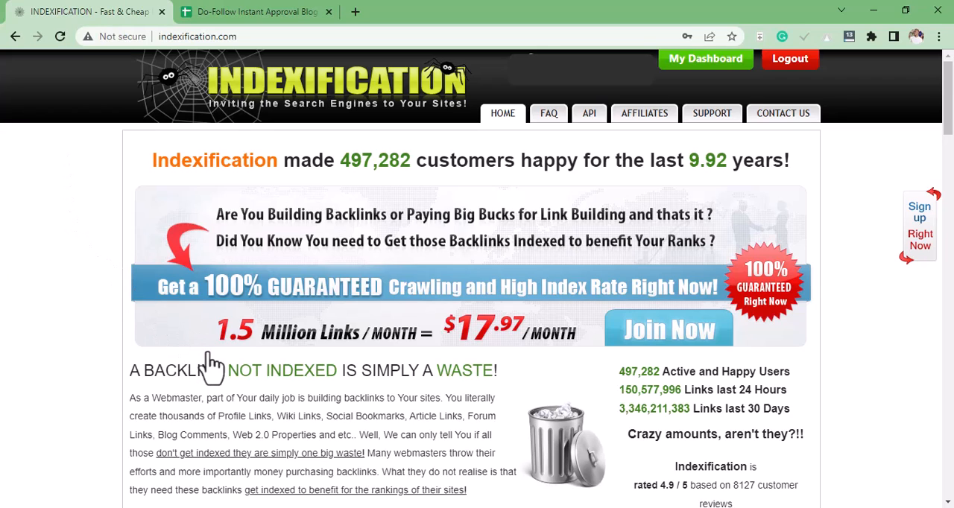
mouse_move(302, 357)
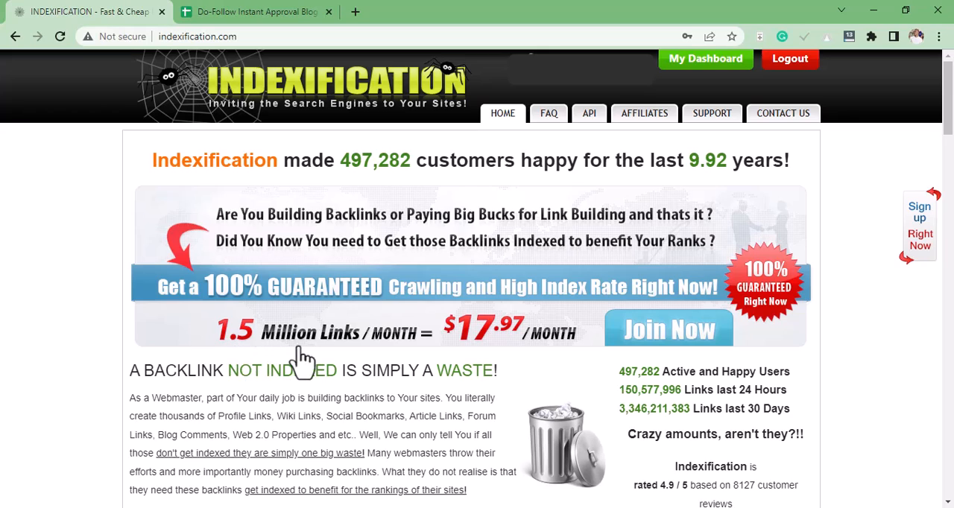
mouse_move(474, 369)
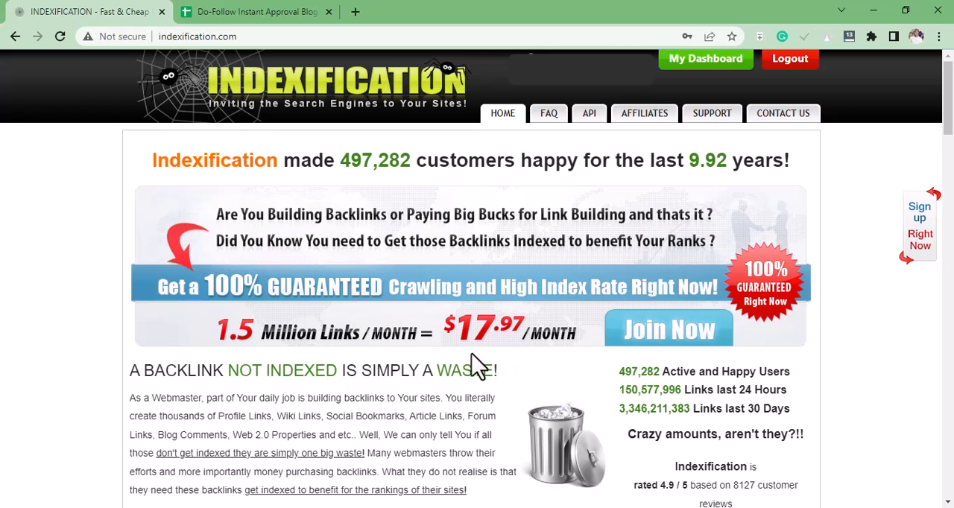
mouse_move(234, 371)
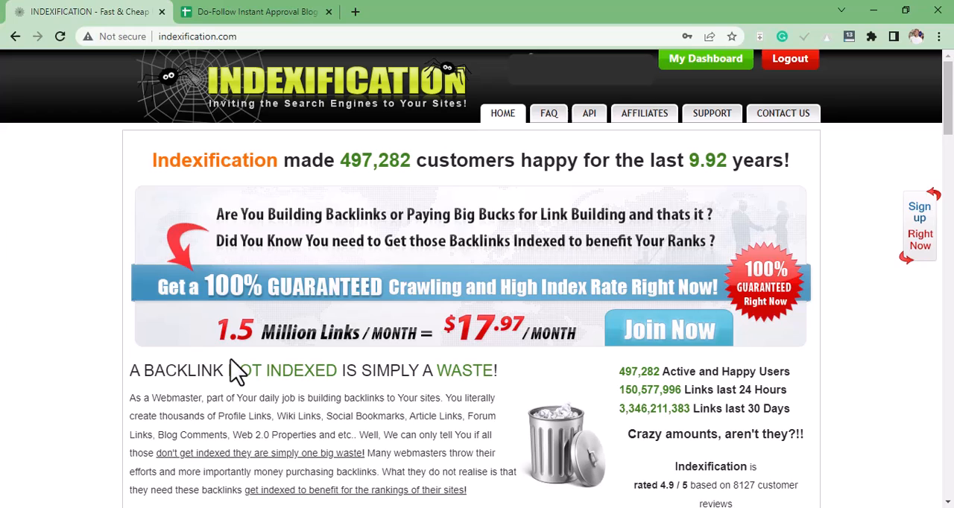
mouse_move(339, 373)
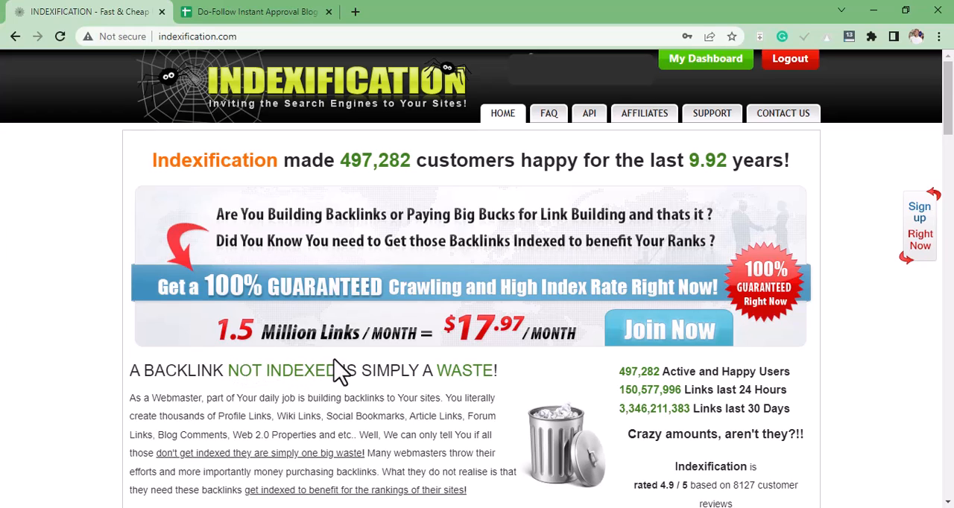
mouse_move(346, 373)
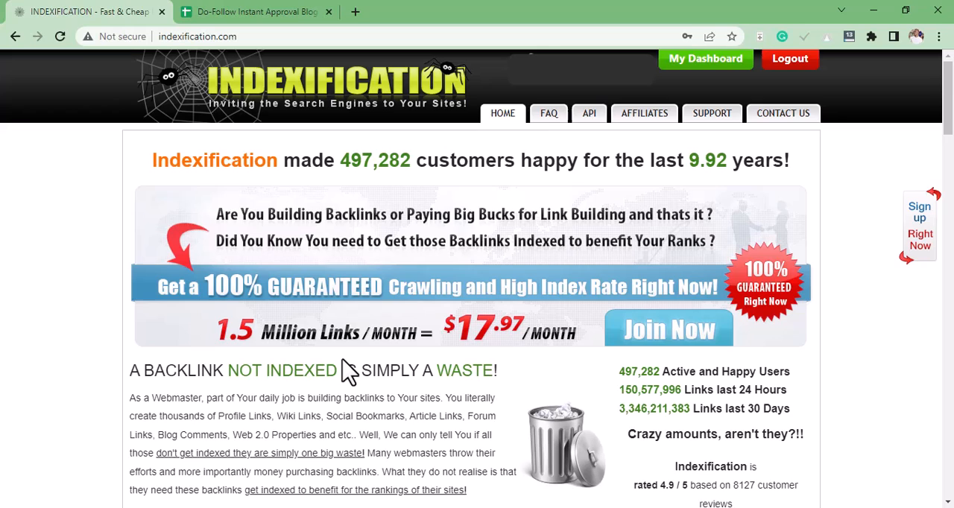
mouse_move(359, 374)
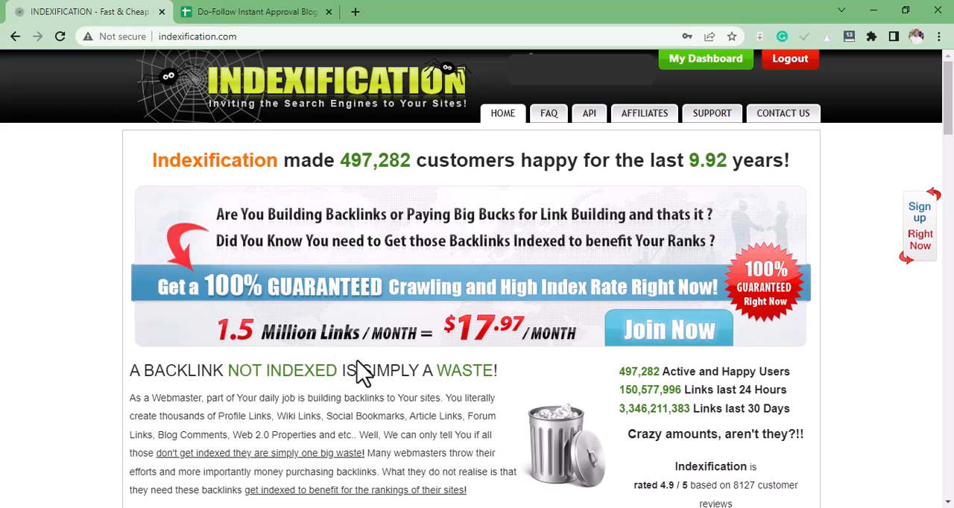
mouse_move(410, 202)
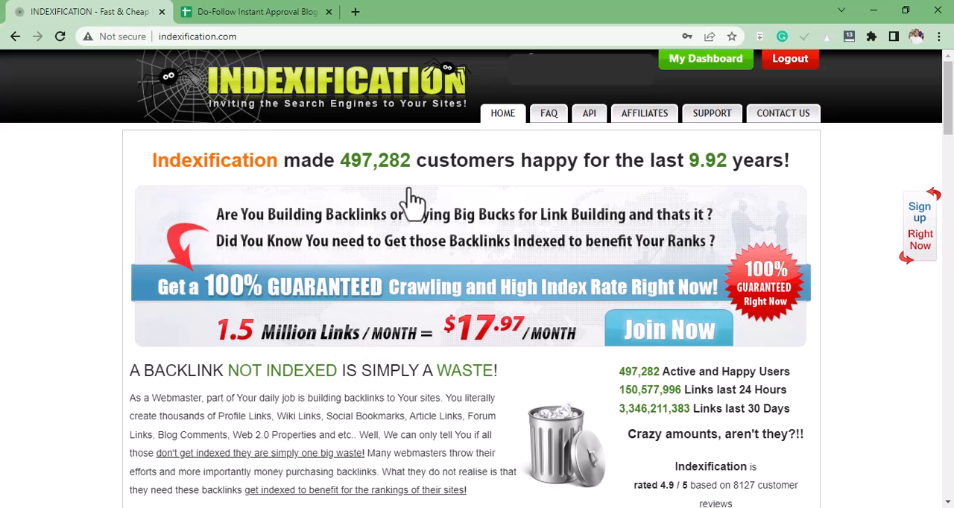
mouse_move(395, 280)
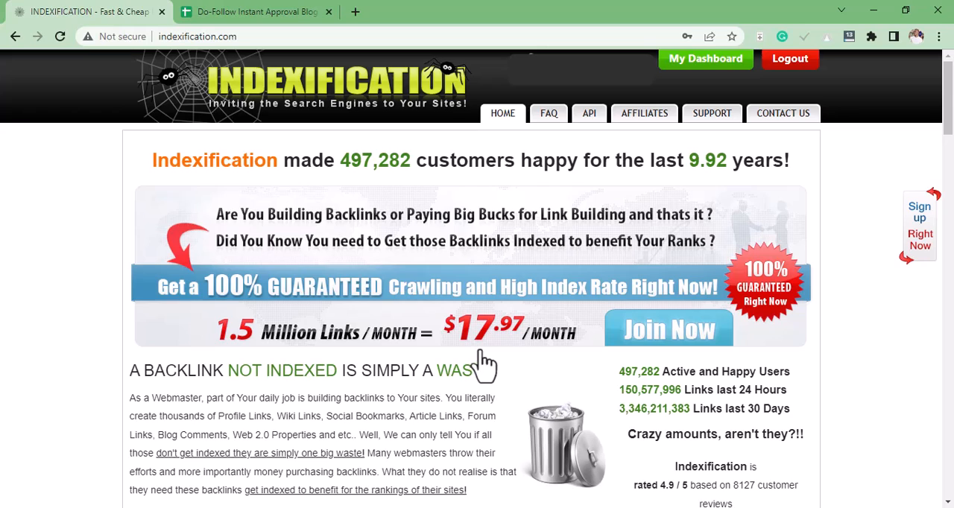
mouse_move(524, 310)
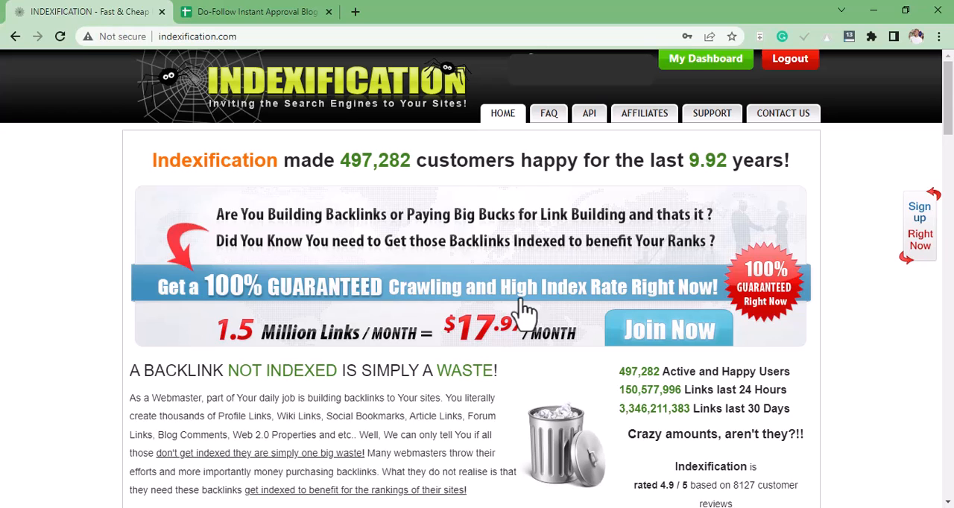
mouse_move(706, 58)
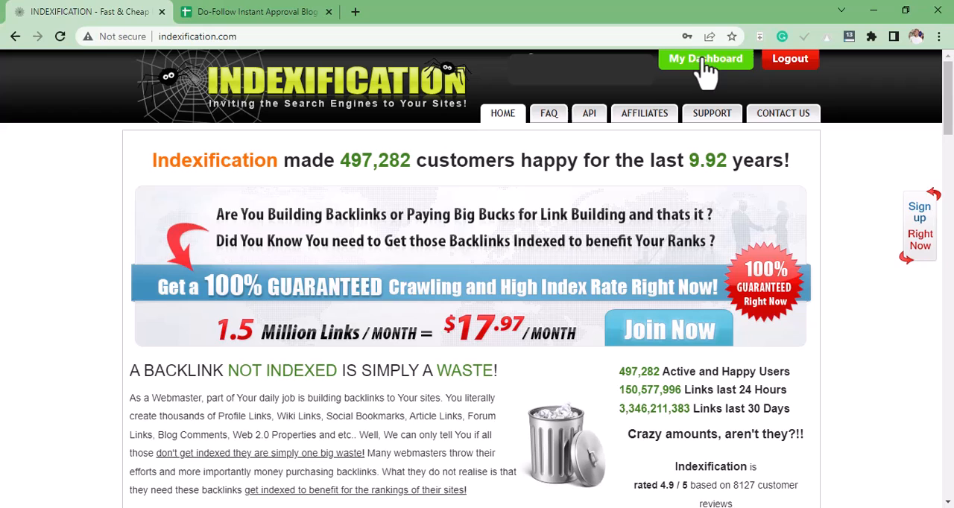
Go from the members dashboard to the Create Campaign page.
left_click(705, 59)
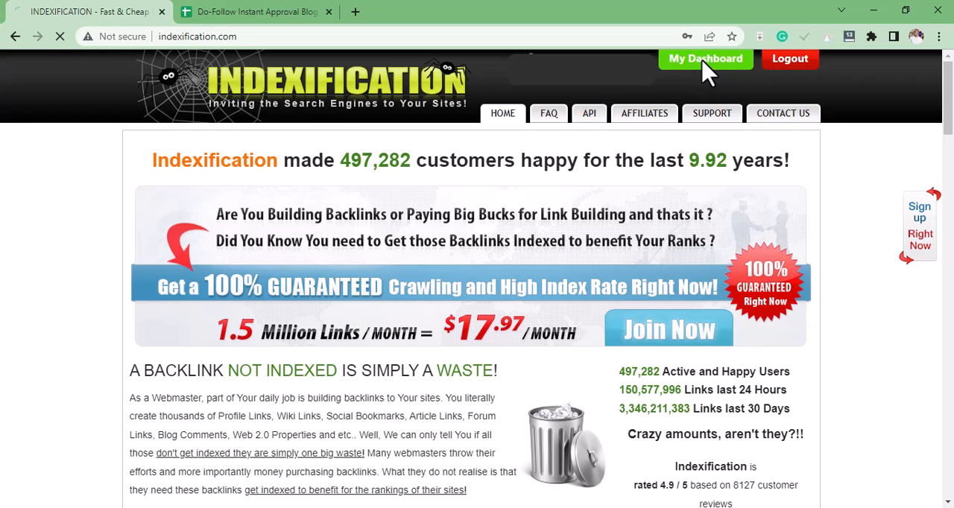
left_click(705, 58)
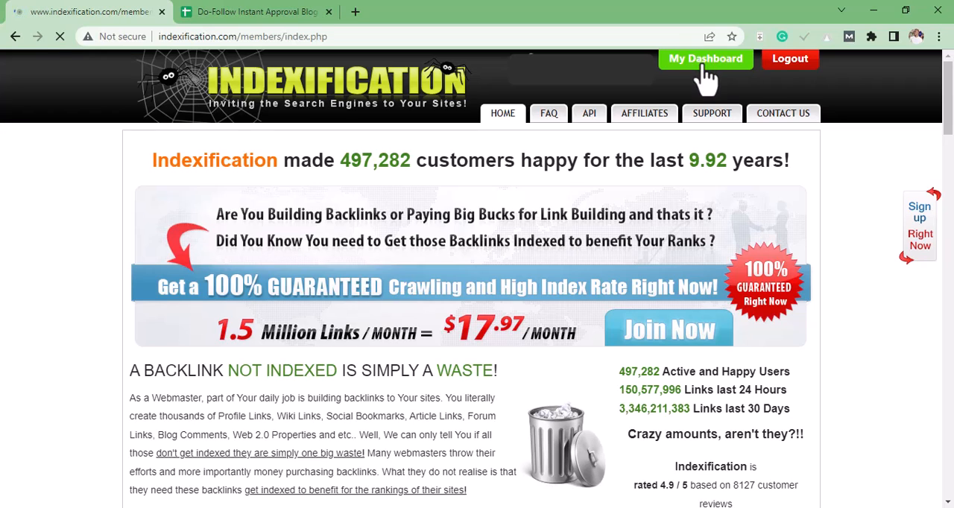
left_click(706, 58)
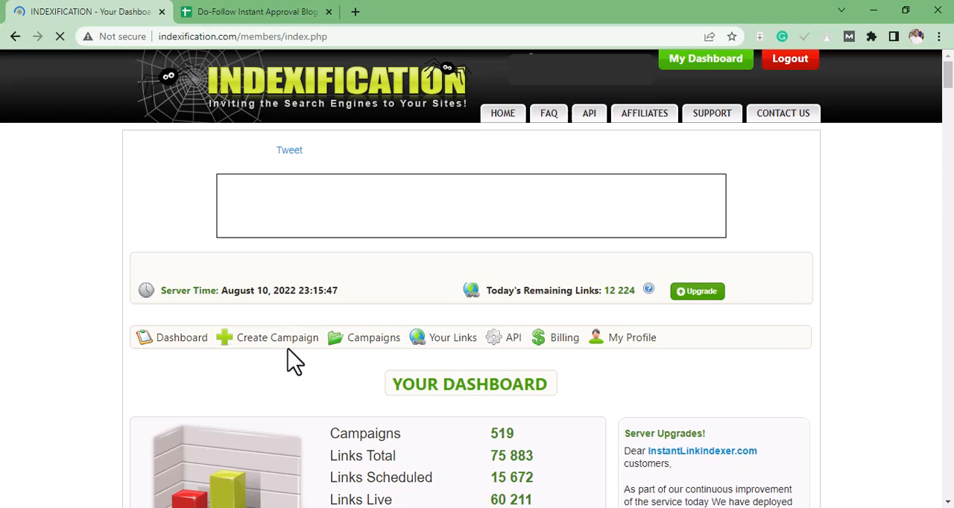
left_click(276, 338)
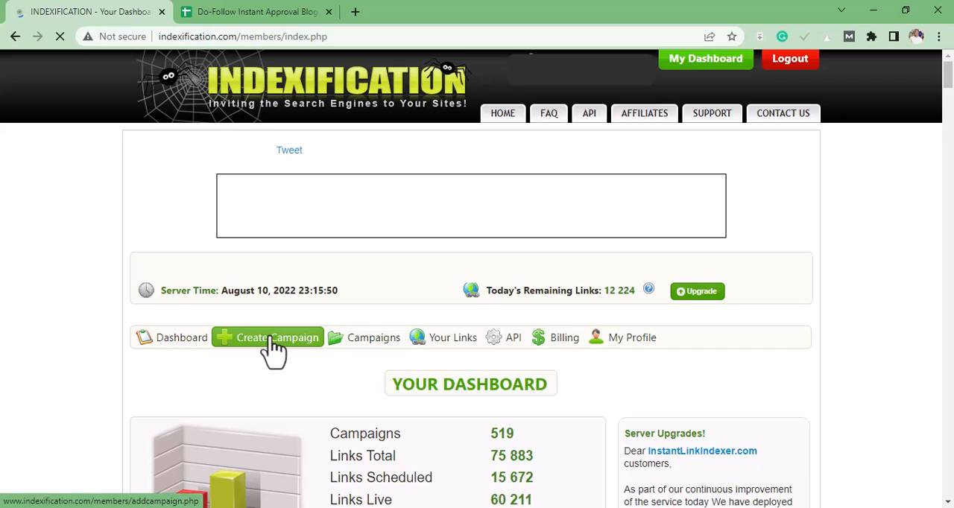
Load the Create New Campaign form showing the link box and submit-ASAP option.
left_click(278, 337)
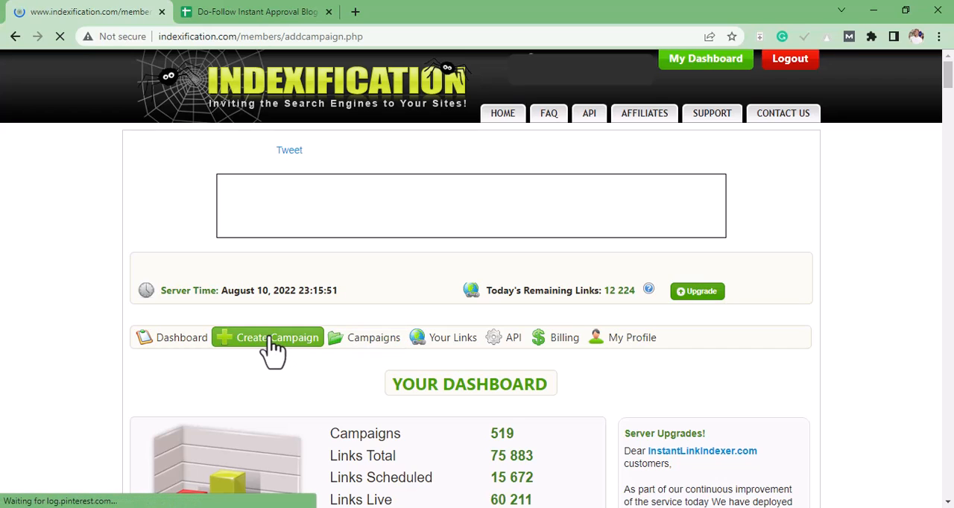
left_click(276, 337)
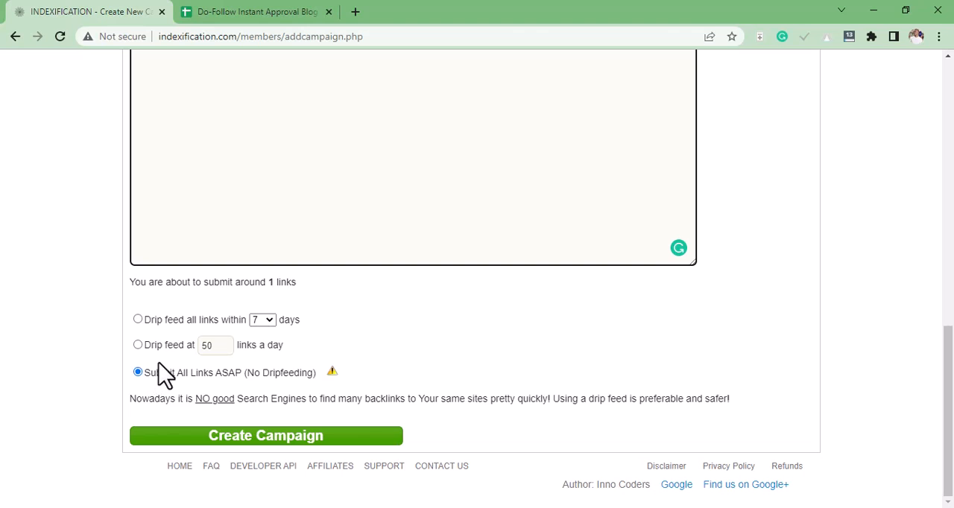
mouse_move(153, 335)
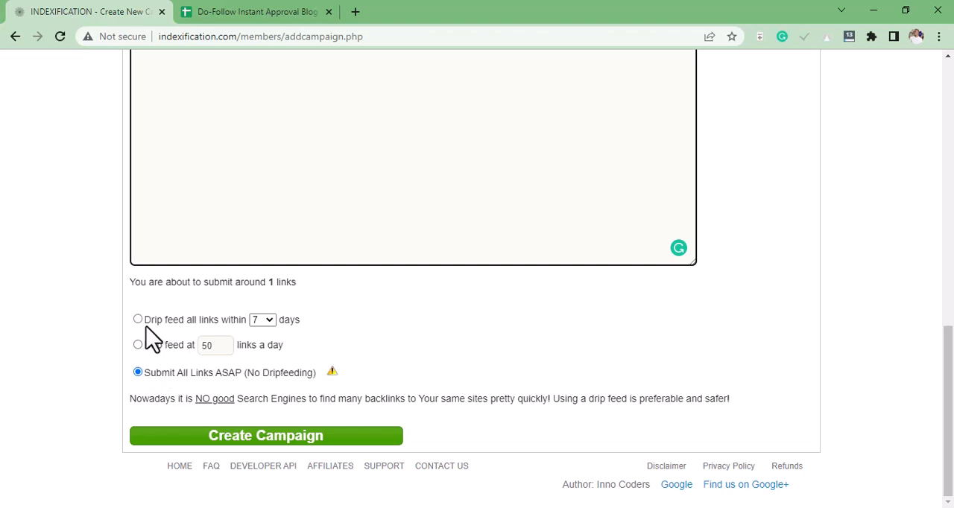
Select 'Drip feed all links within' and choose 10 days.
left_click(137, 319)
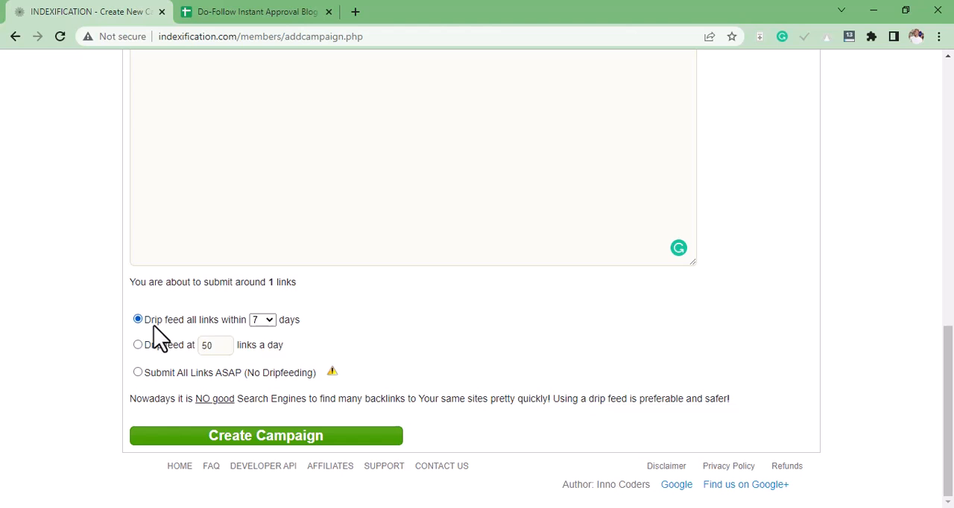
left_click(262, 319)
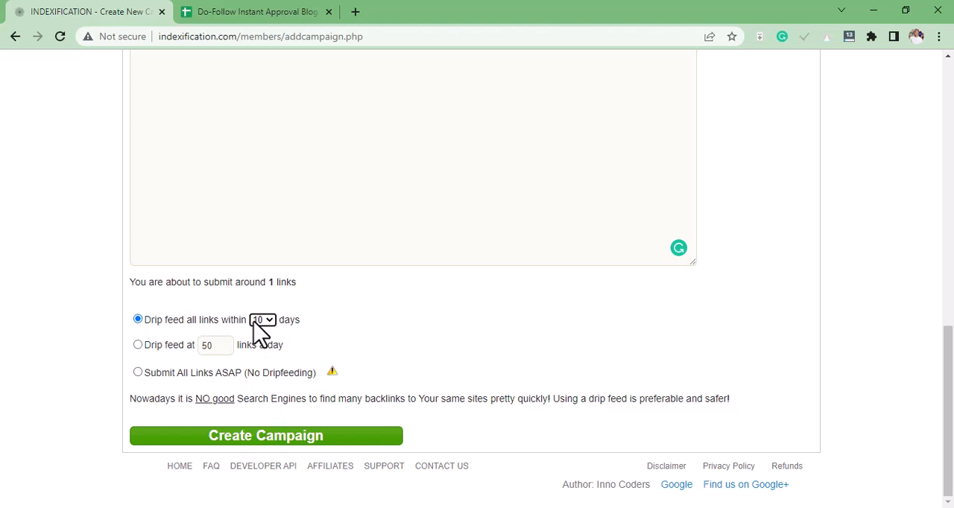
left_click(262, 320)
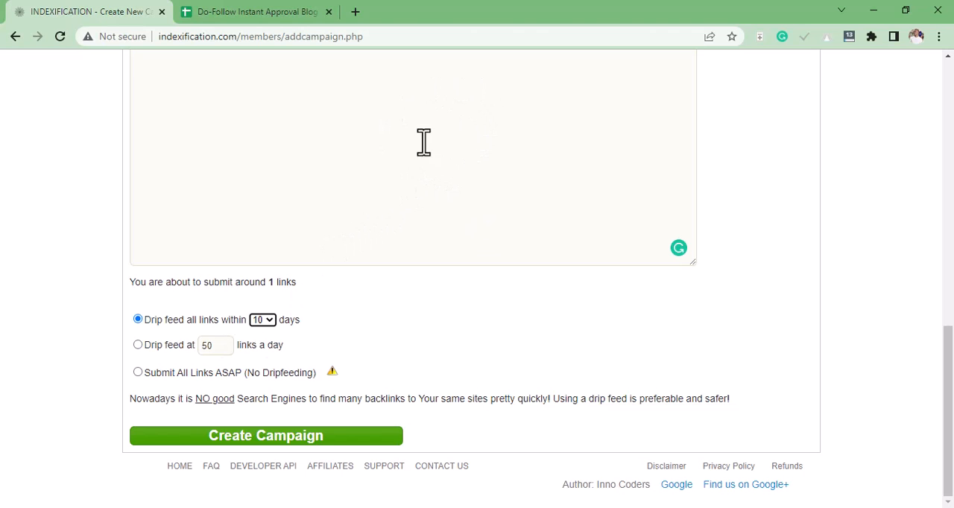
mouse_move(373, 250)
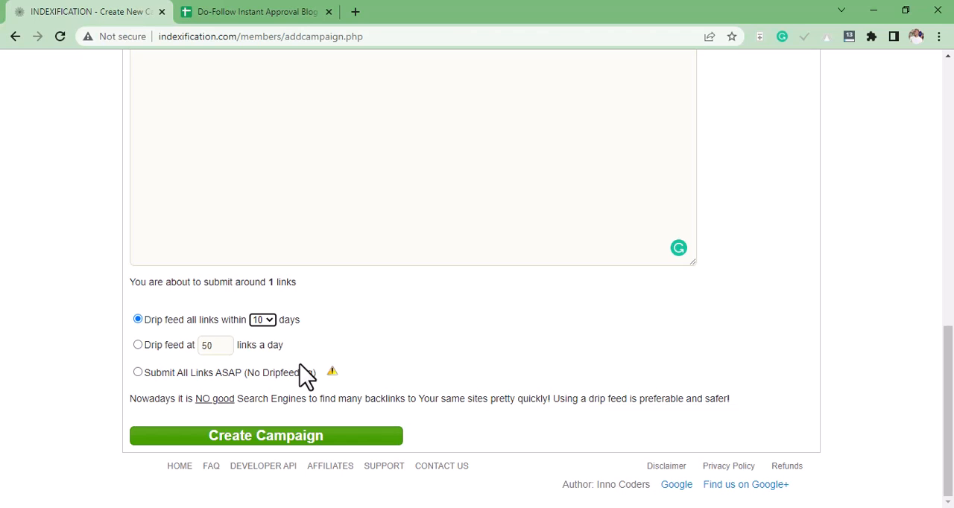
mouse_move(143, 399)
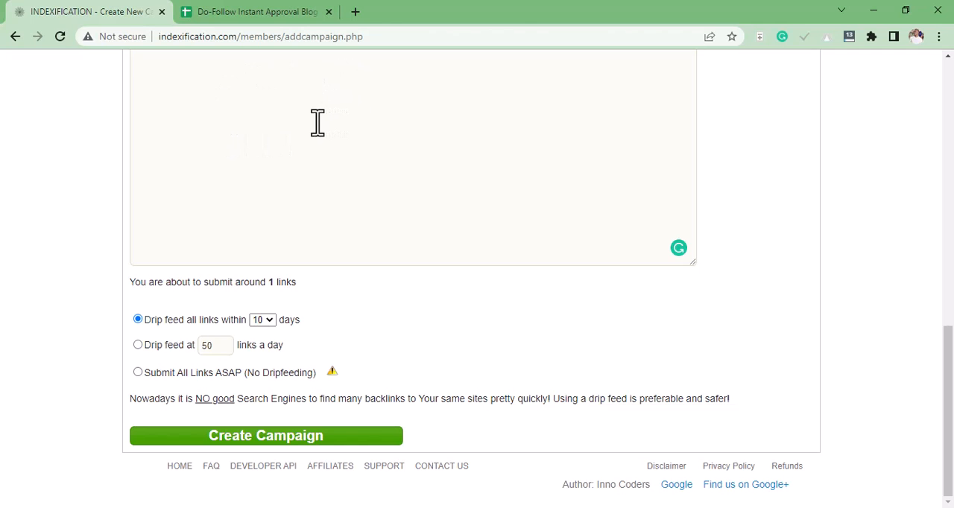
mouse_move(319, 129)
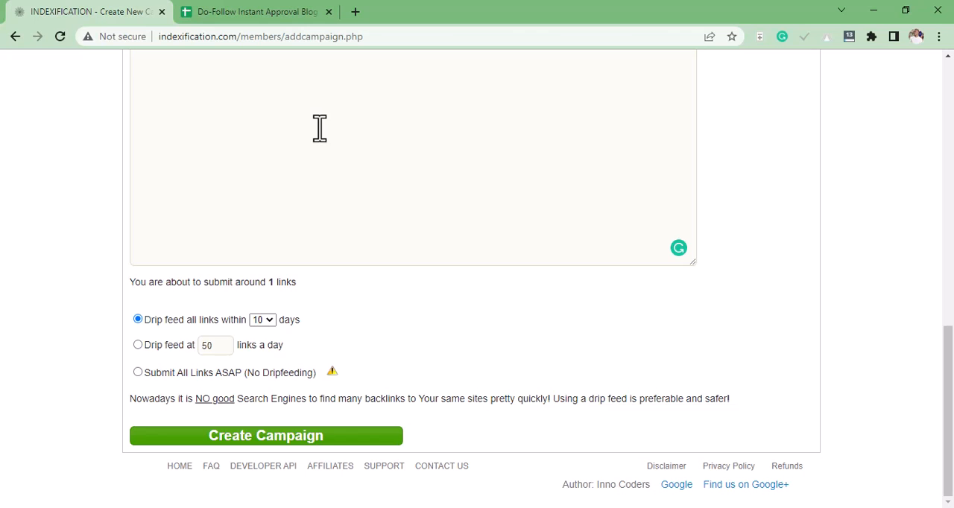
mouse_move(364, 399)
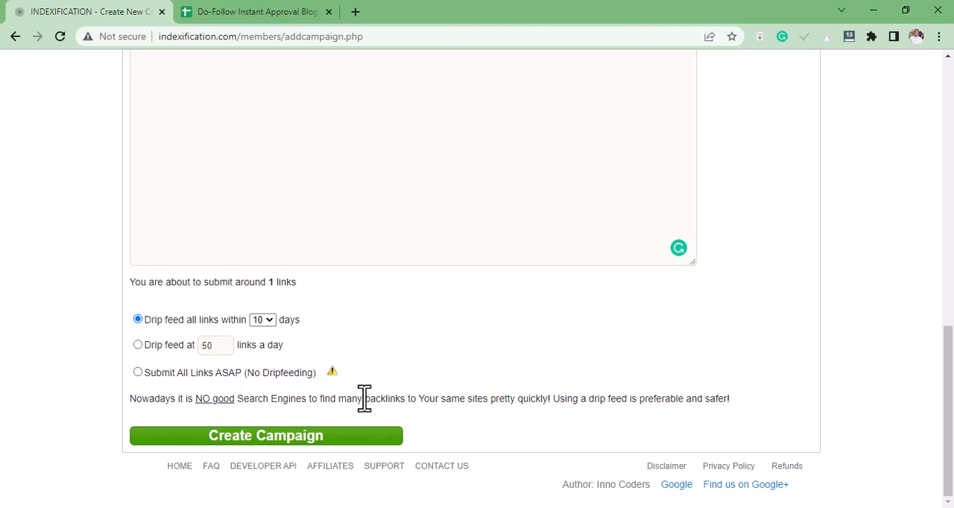
mouse_move(197, 391)
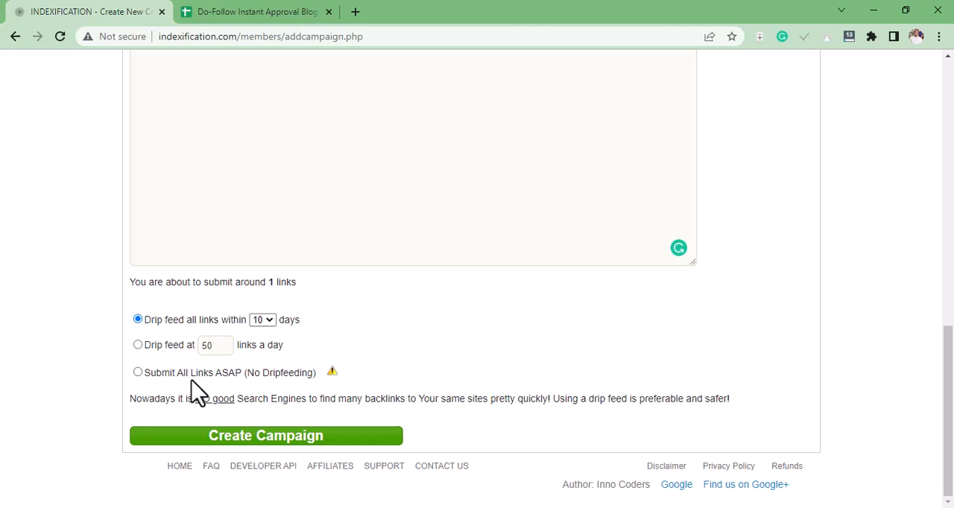
left_click(138, 372)
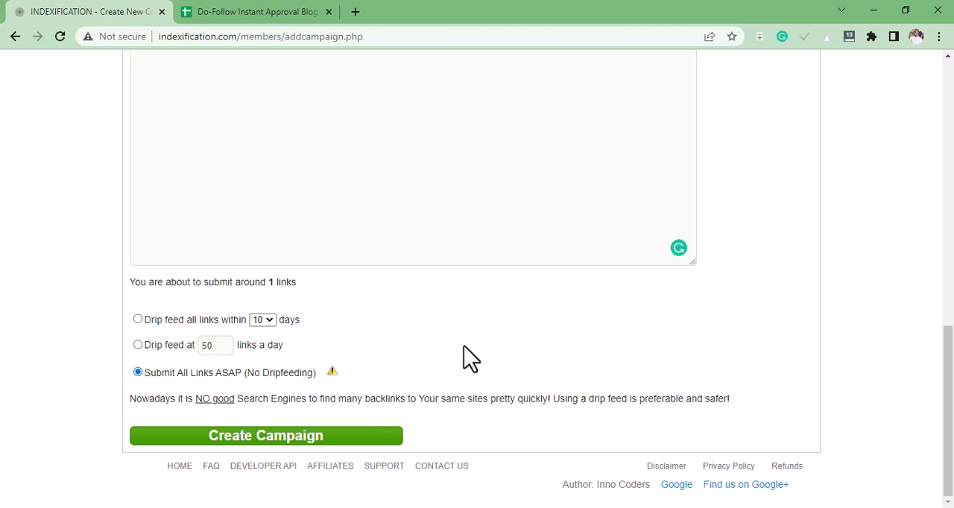
mouse_move(452, 373)
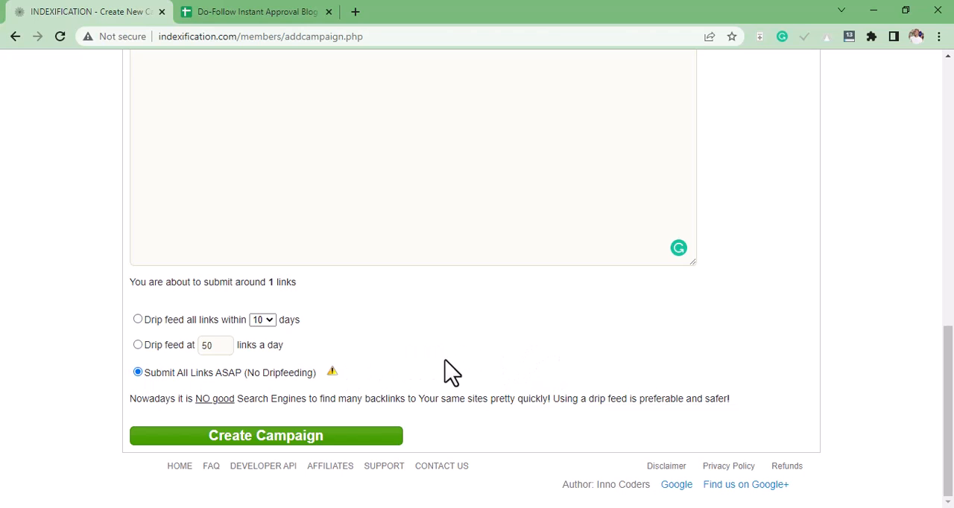
mouse_move(361, 371)
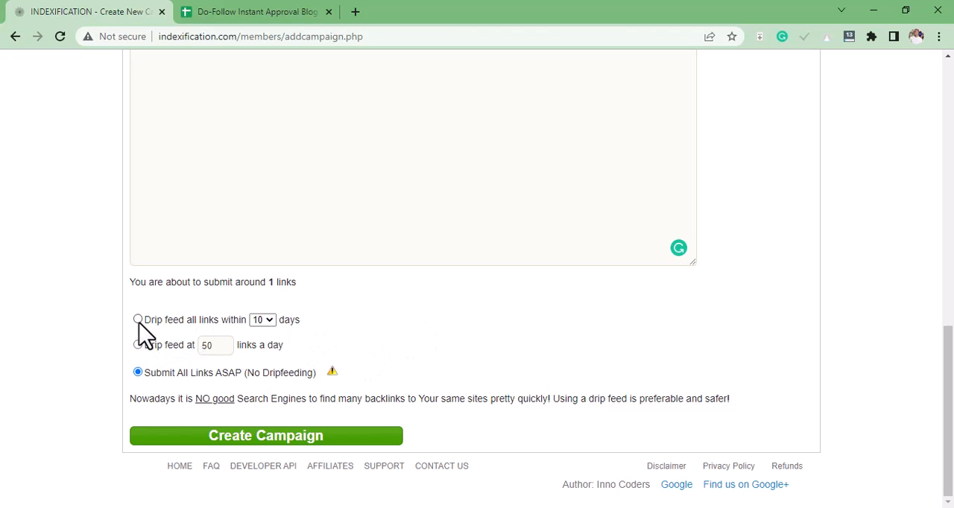
left_click(138, 319)
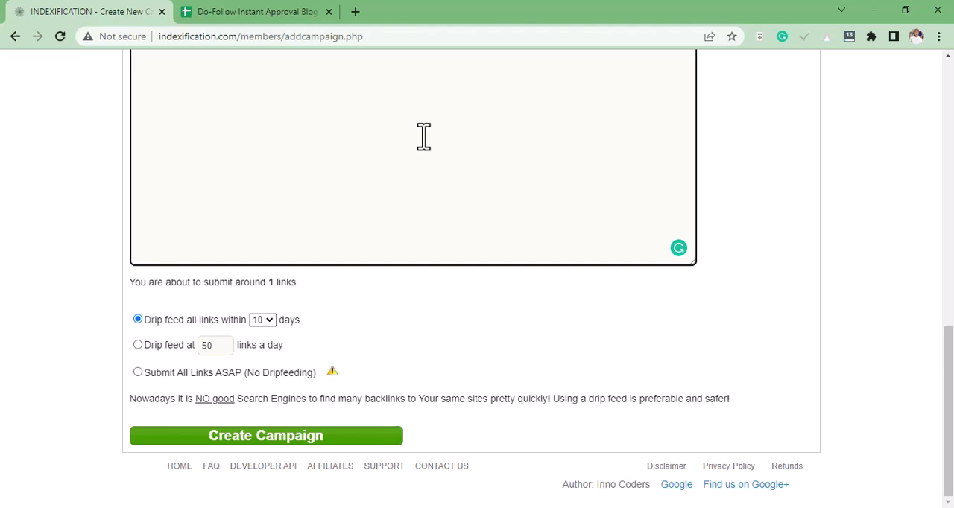